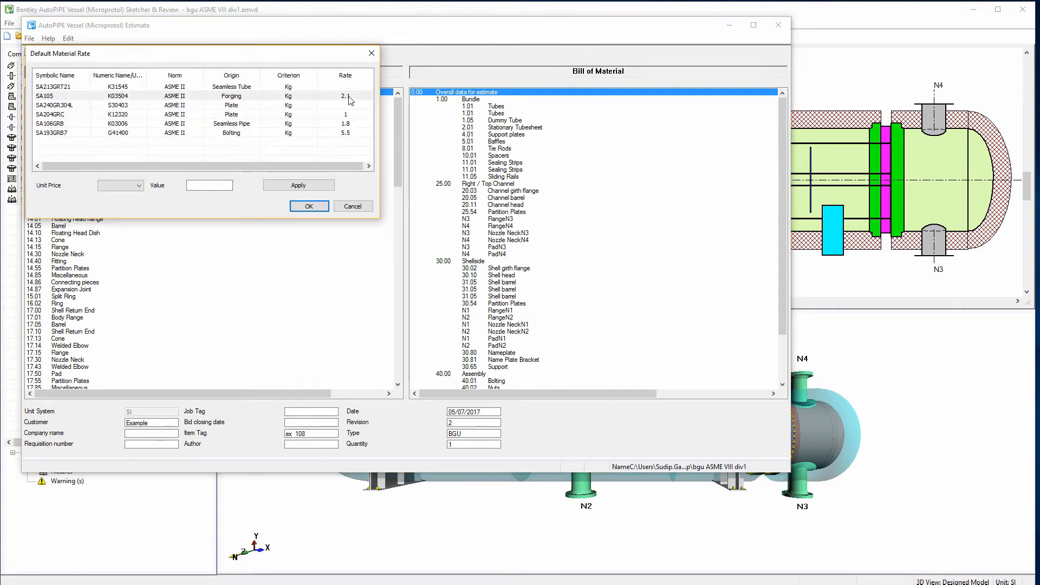
# Step: Give the SA105 forging a unit price of 2.5 per Kg and apply it
pyautogui.write('2.5')
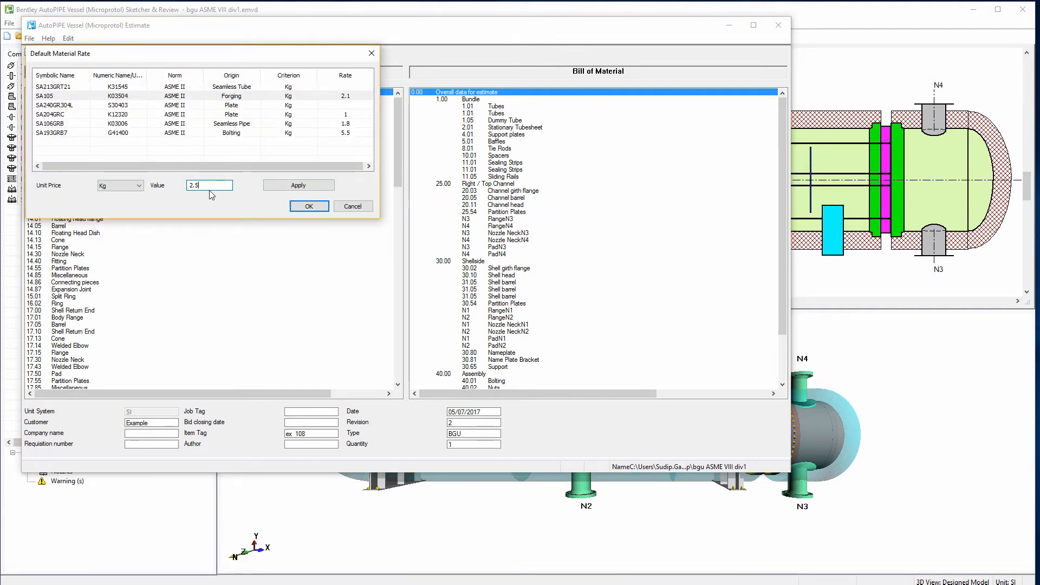
pyautogui.click(299, 184)
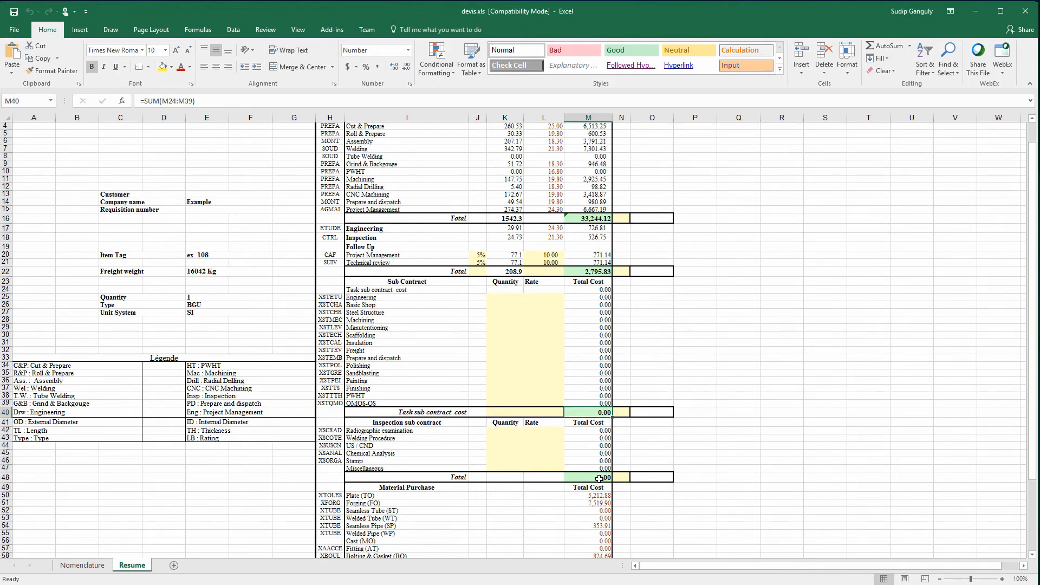
# Step: Review the Resume sheet's material purchase total, 50,046.90 manufacturing cost and 72,931.53 sale price
pyautogui.scroll(-3)
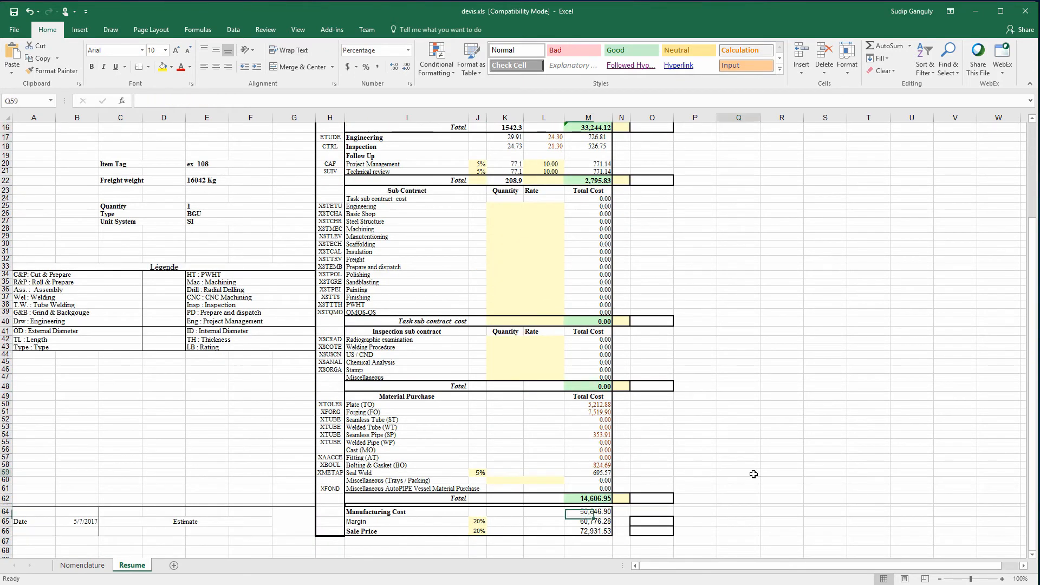
pyautogui.click(738, 473)
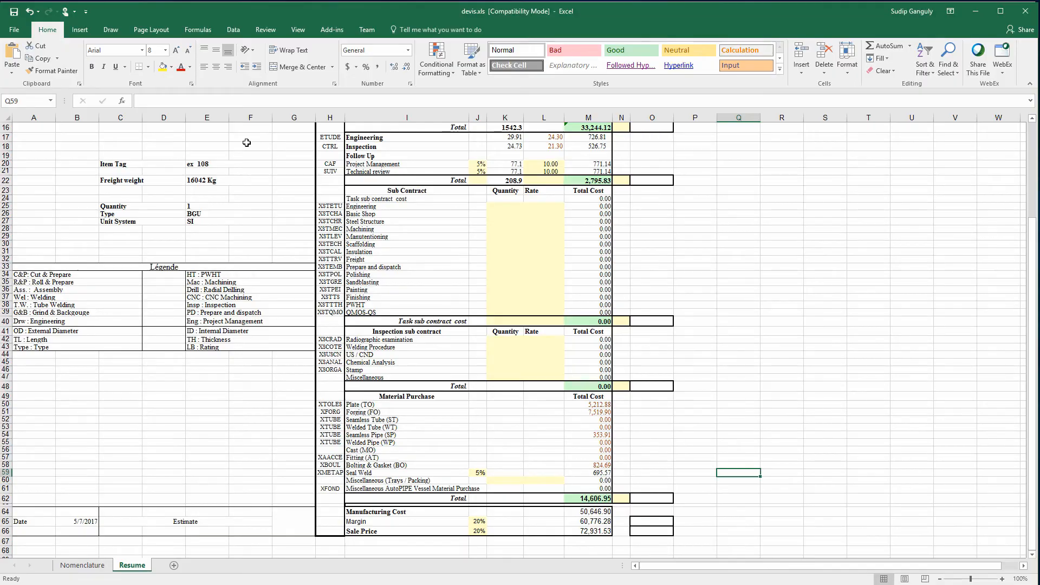